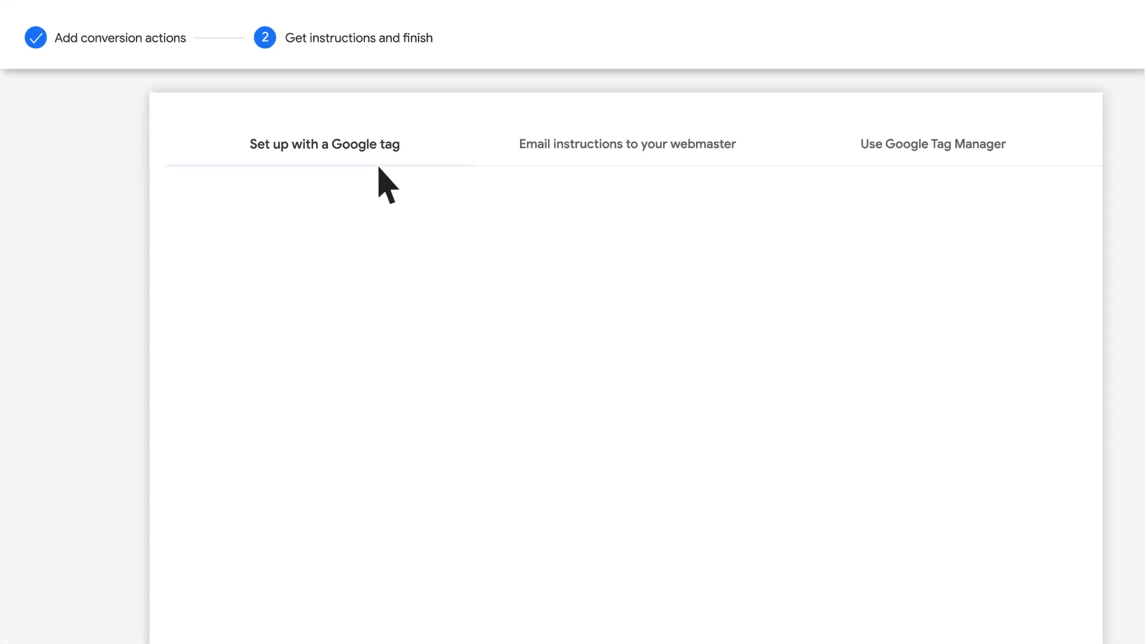
Start Google tag setup and choose 'Install with a CMS or website builder' from more options.
{"action": "left_click", "coordinate": [324, 144]}
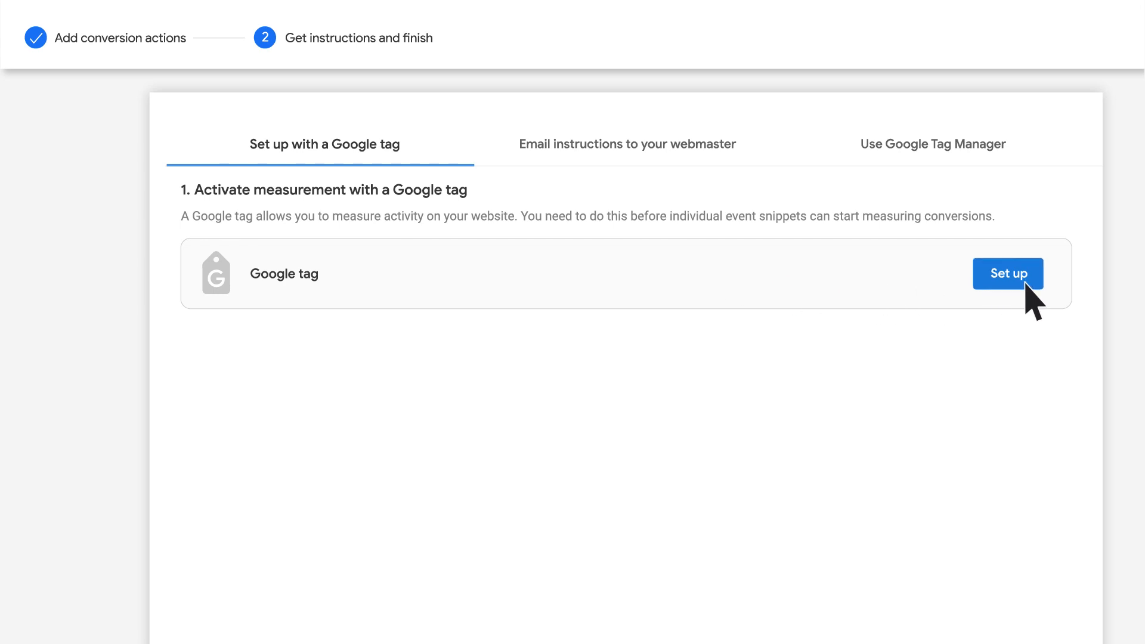
{"action": "left_click", "coordinate": [1008, 274]}
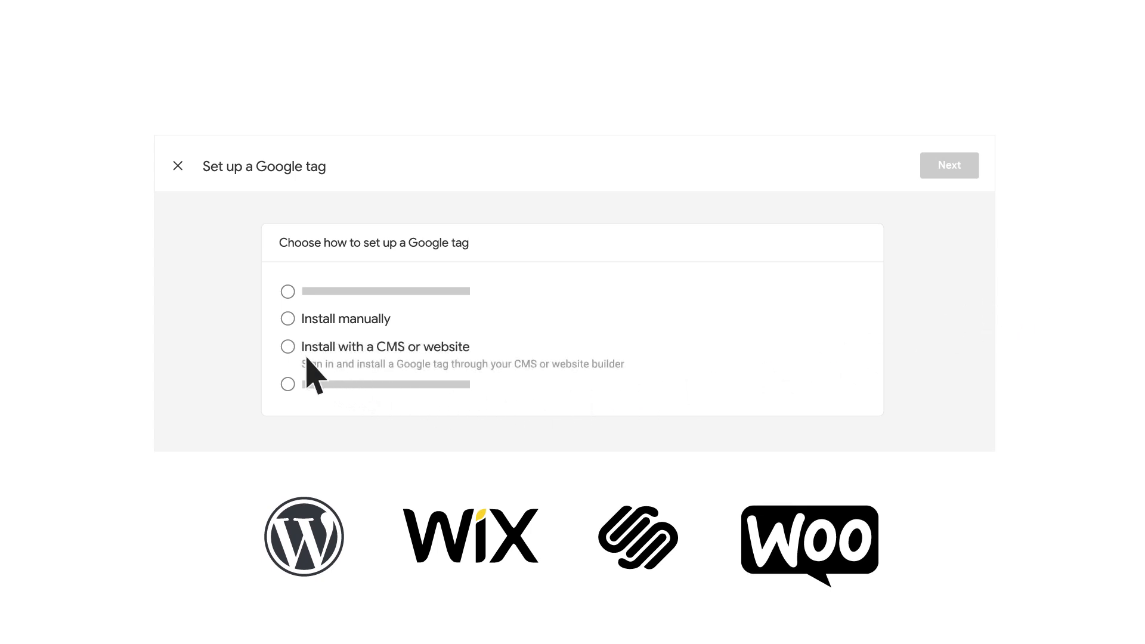
{"action": "left_click", "coordinate": [288, 346]}
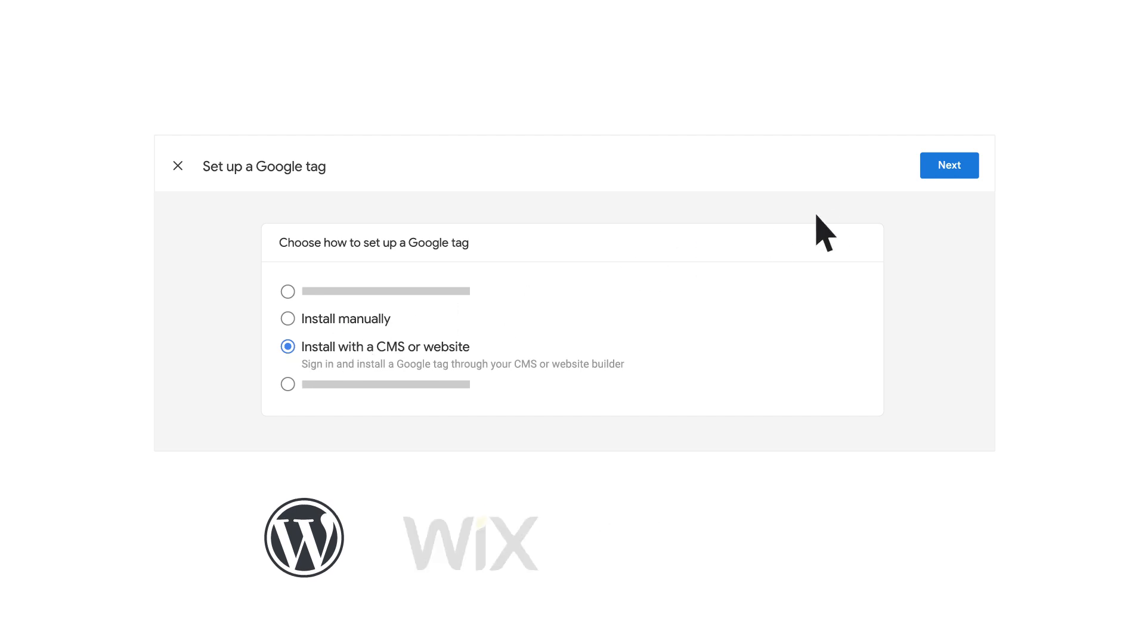
{"action": "left_click", "coordinate": [949, 165]}
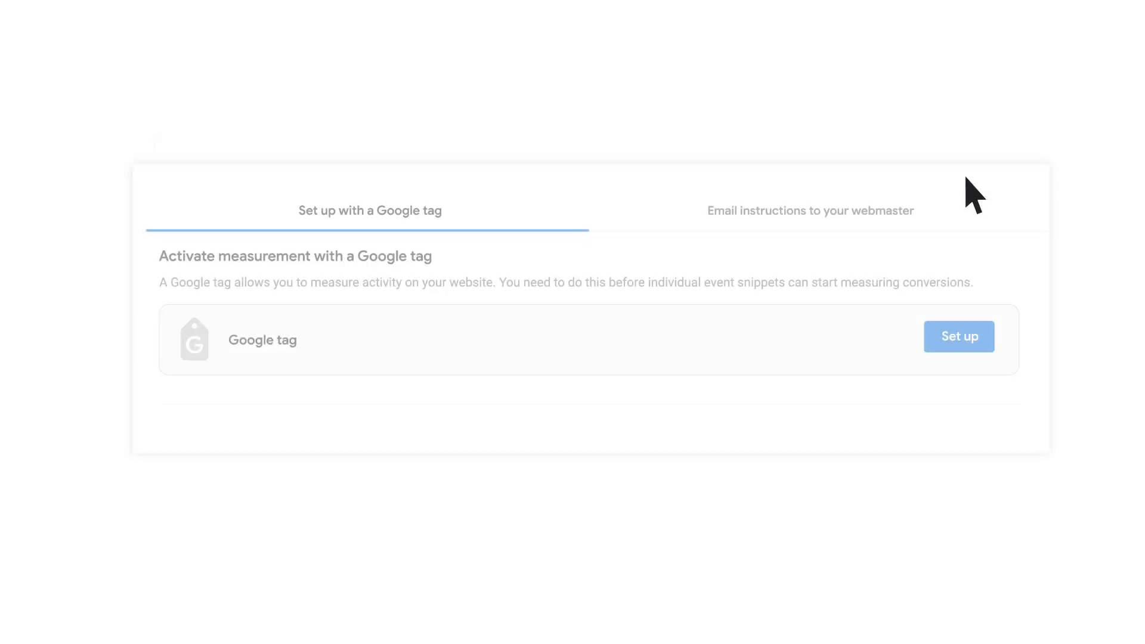
{"action": "mouse_move", "coordinate": [973, 369]}
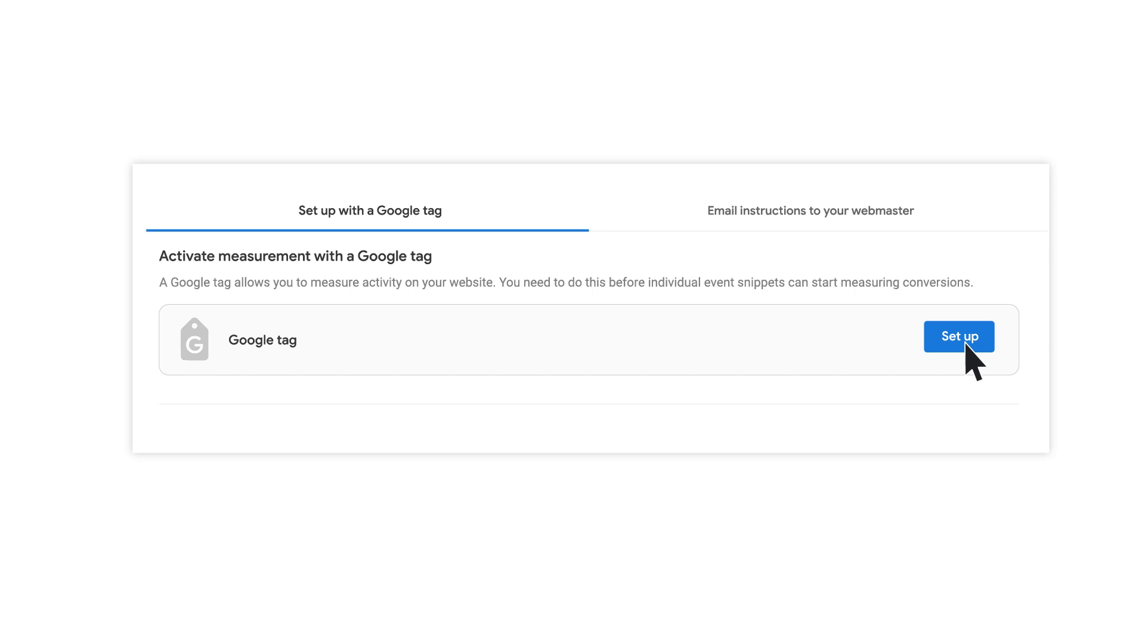
{"action": "left_click", "coordinate": [959, 336]}
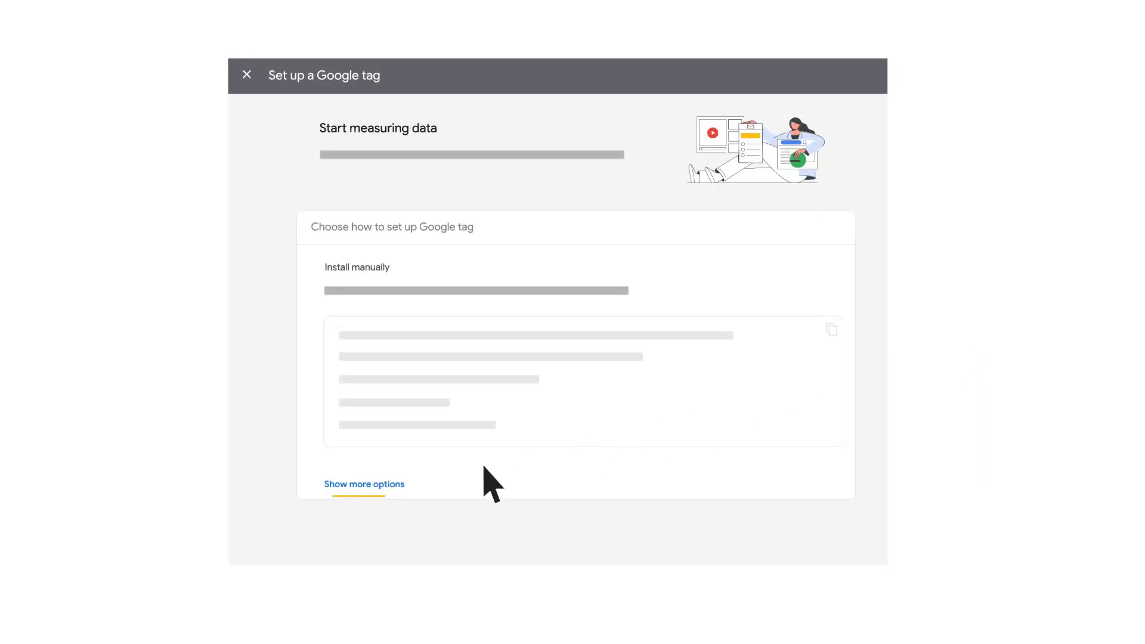
{"action": "left_click", "coordinate": [365, 483]}
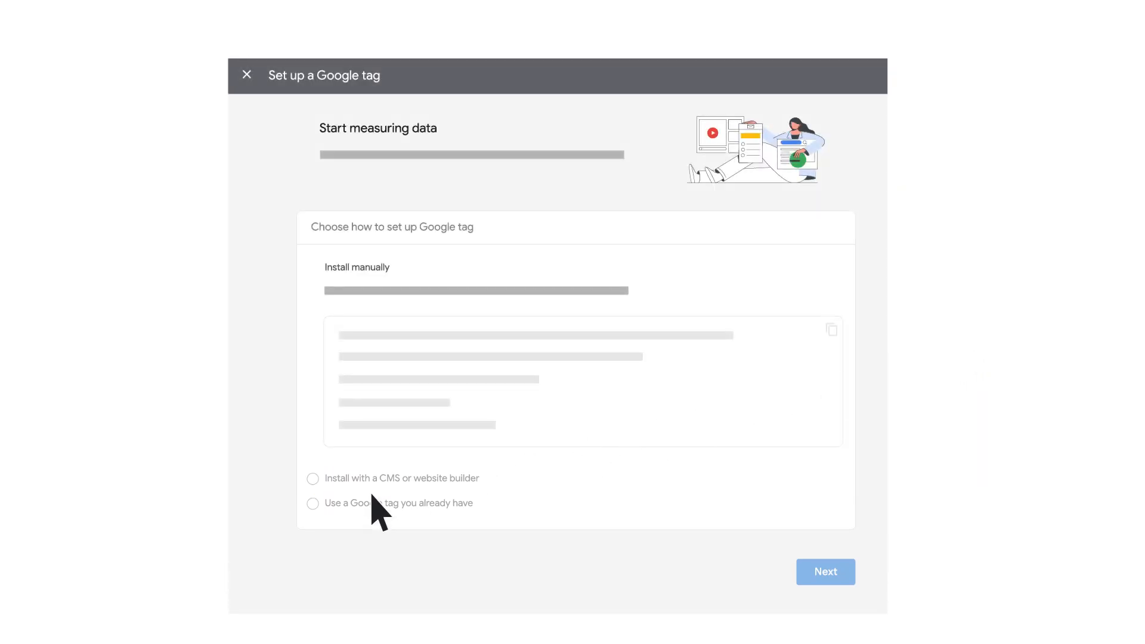
{"action": "left_click", "coordinate": [312, 479]}
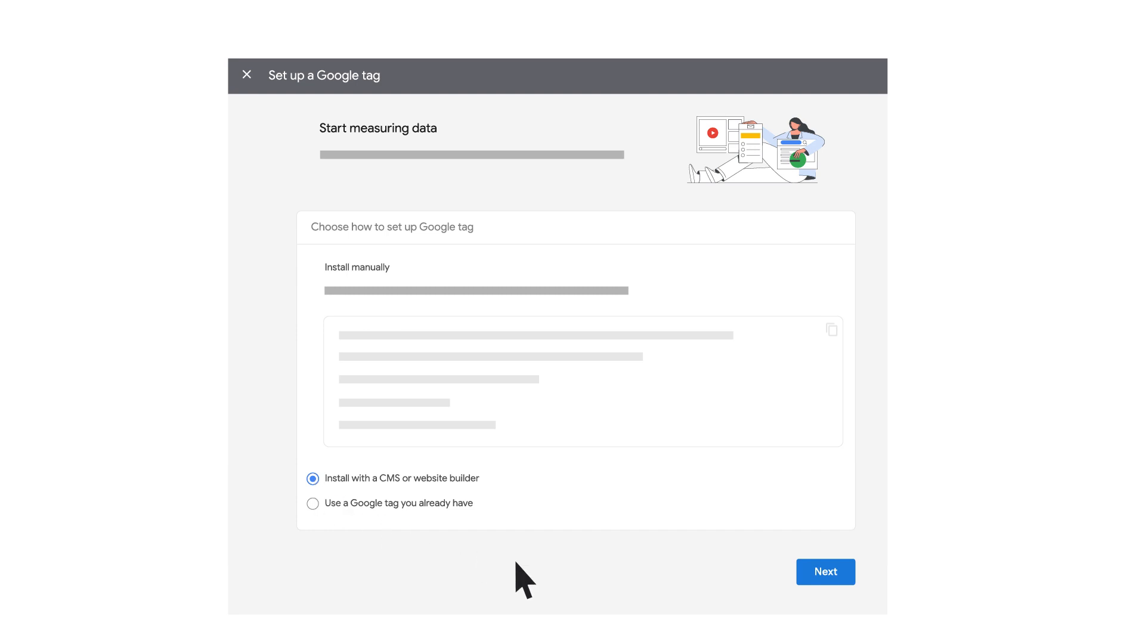
{"action": "left_click", "coordinate": [826, 571]}
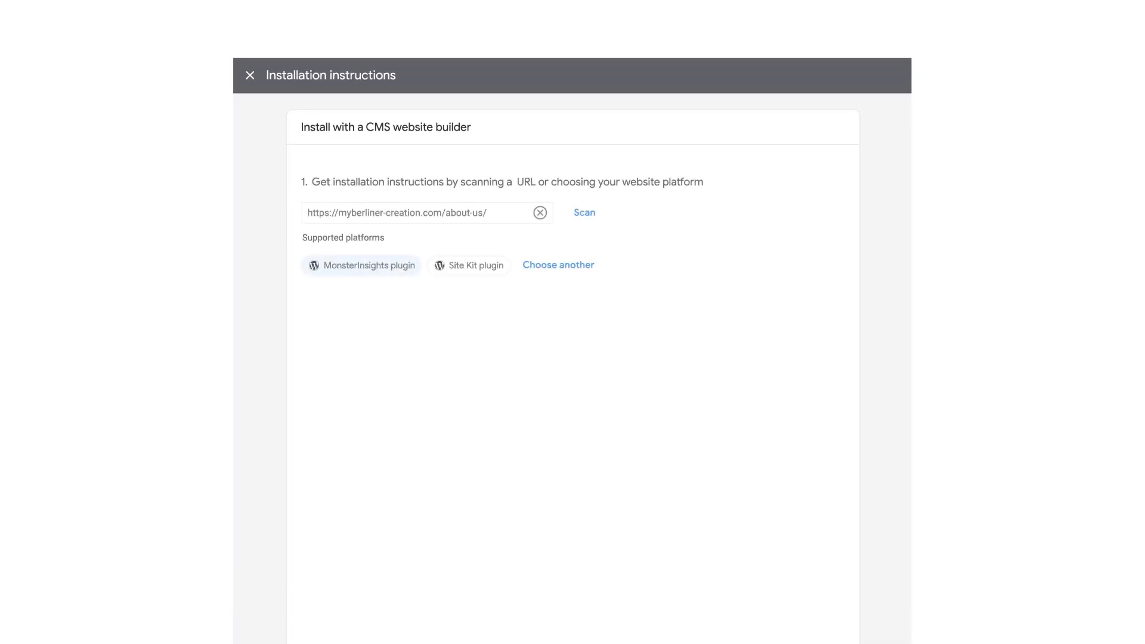
Scan the website URL to list supported platforms.
{"action": "left_click", "coordinate": [361, 266]}
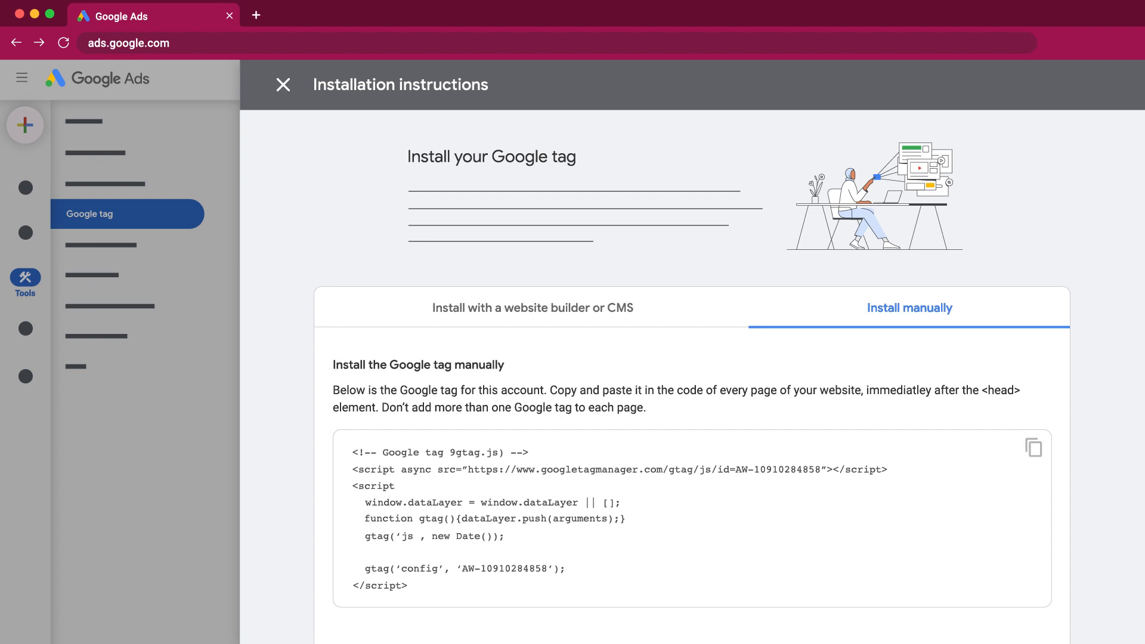
{"action": "mouse_move", "coordinate": [1018, 450]}
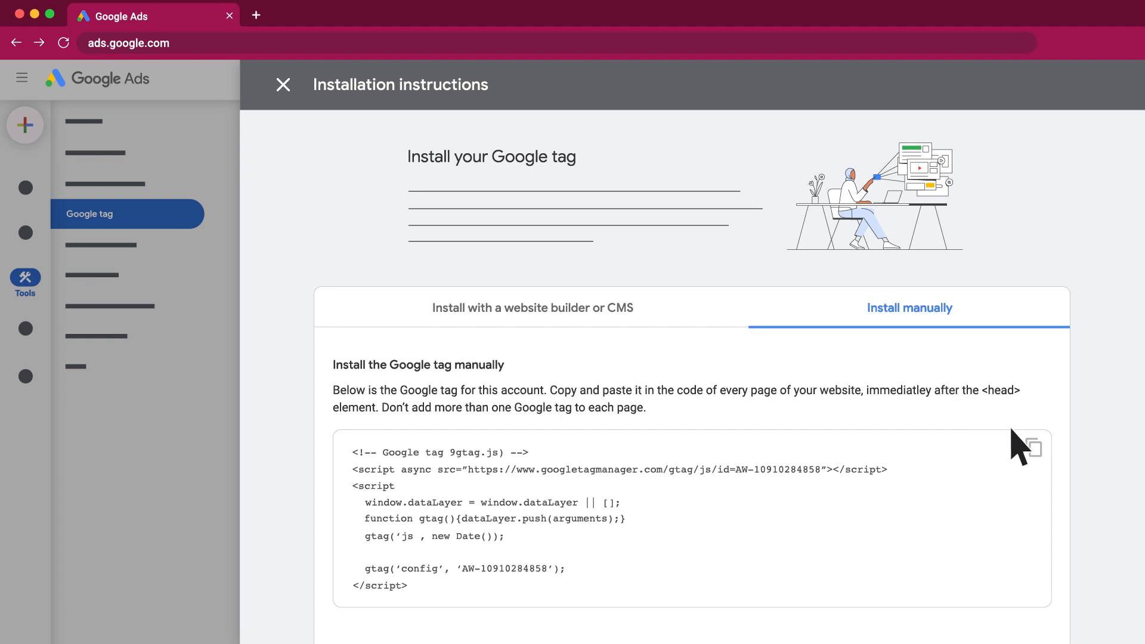
Copy the Google tag code and switch to the SweetKicks store tab.
{"action": "left_click", "coordinate": [1036, 448]}
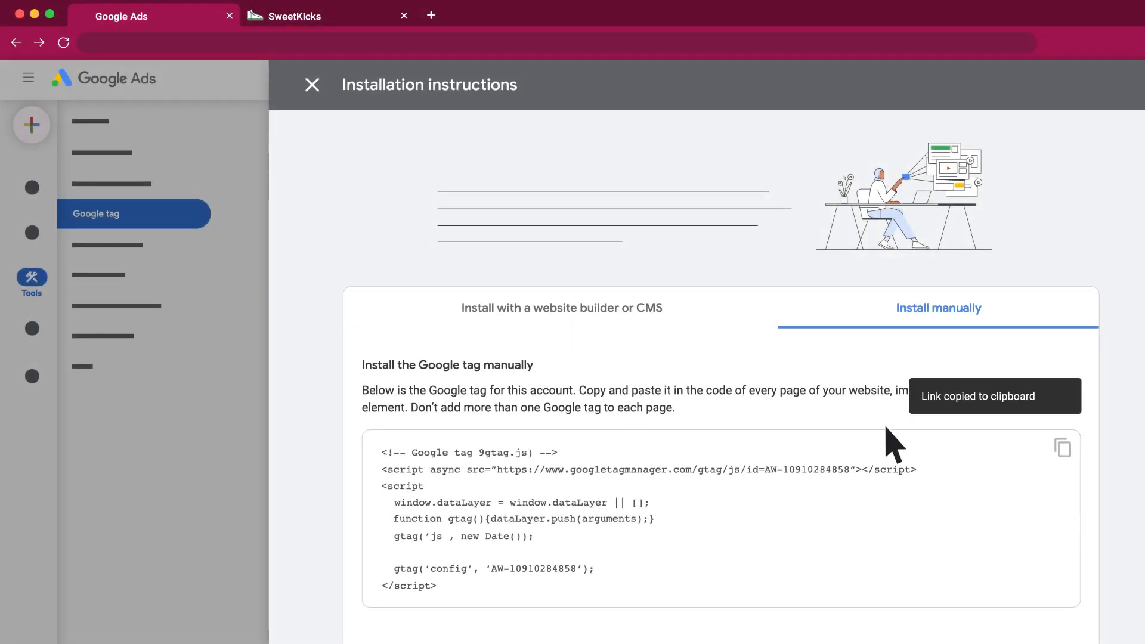
{"action": "left_click", "coordinate": [313, 15]}
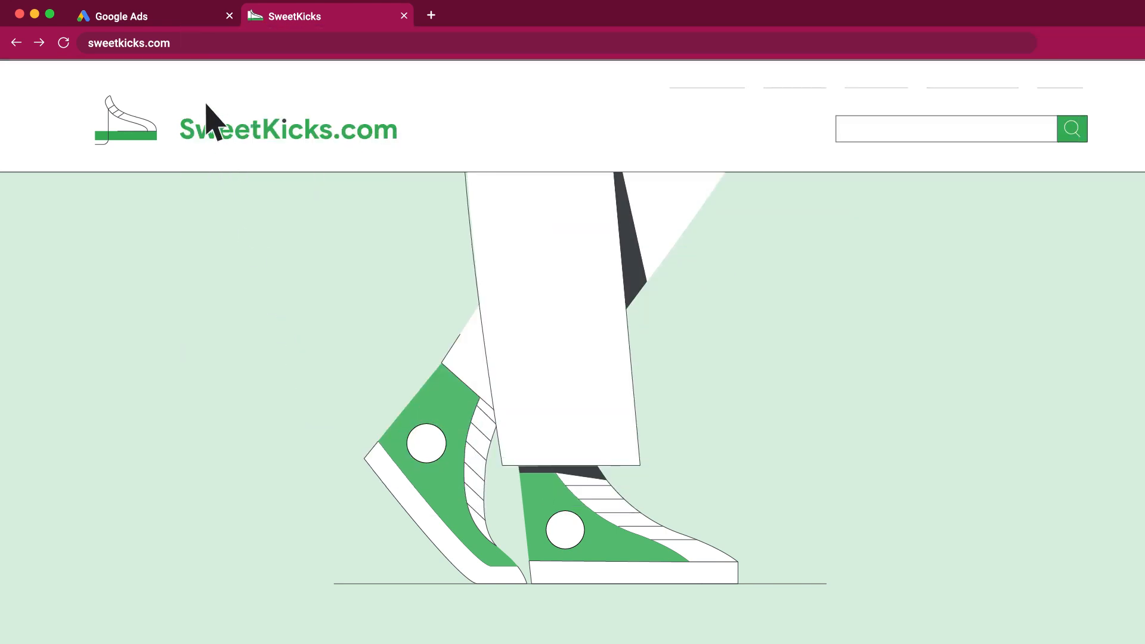
View the sweetkicks.com homepage, then return to Google Ads.
{"action": "left_click", "coordinate": [122, 16]}
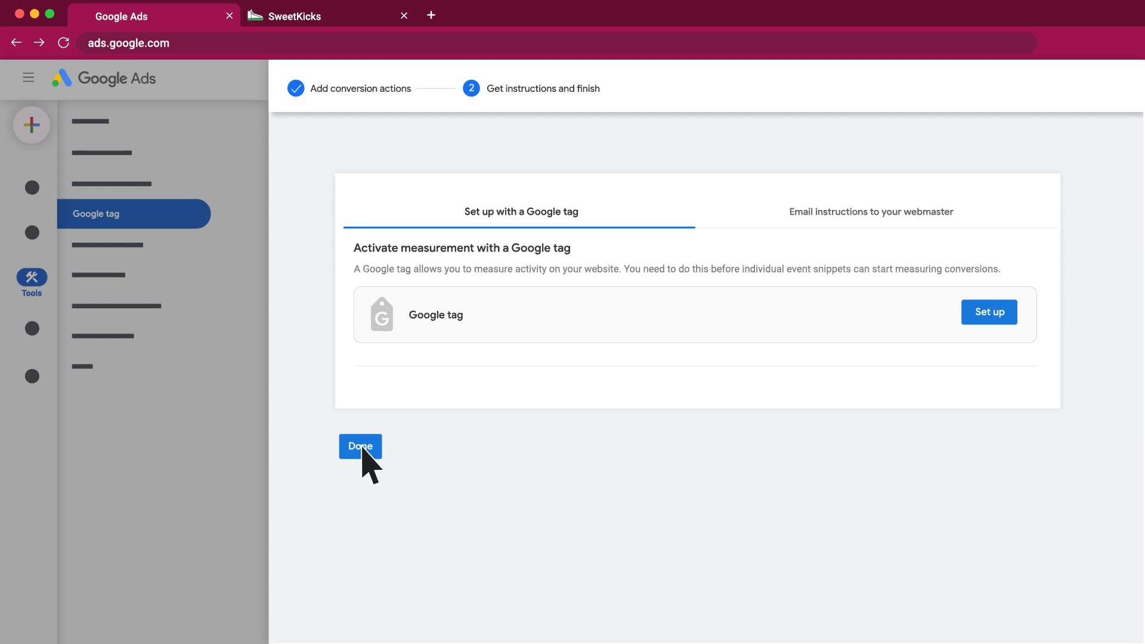
Reveal the event snippets section showing the Purchase conversion 'test (1)'.
{"action": "left_click", "coordinate": [360, 447]}
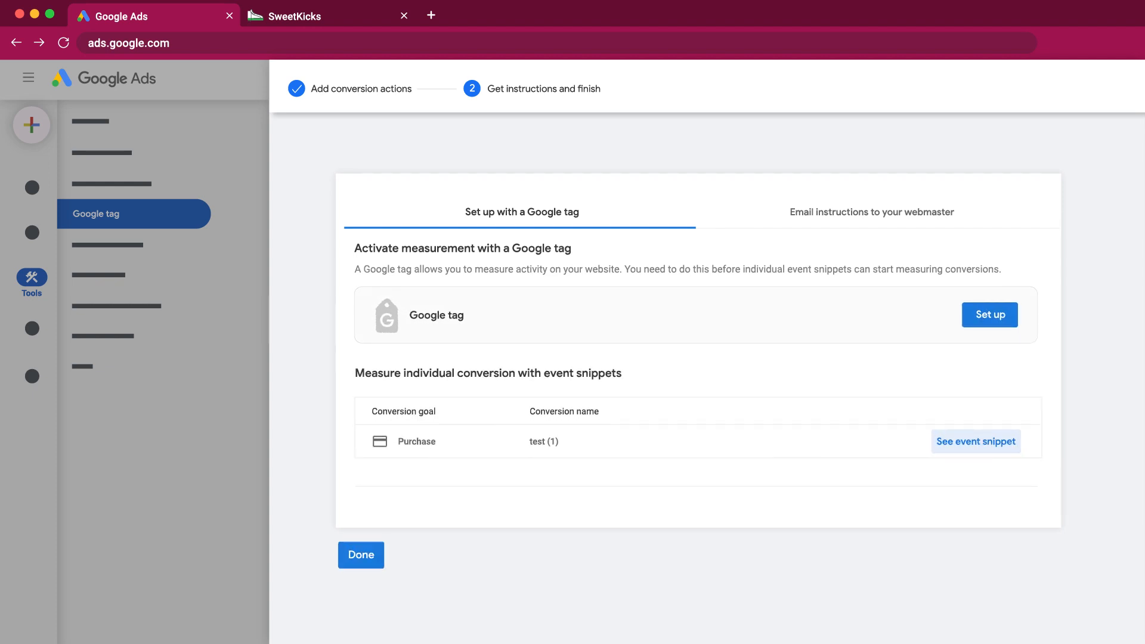
{"action": "mouse_move", "coordinate": [784, 312]}
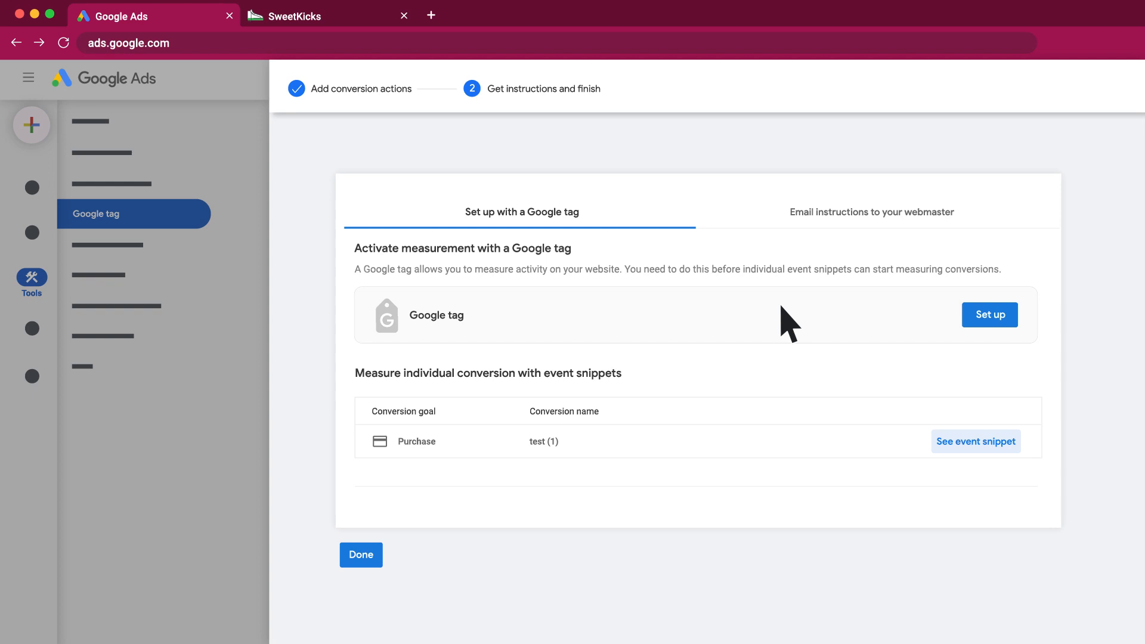
Set the Purchase event snippet to Page load, take it to SweetKicks, then return.
{"action": "left_click", "coordinate": [975, 442]}
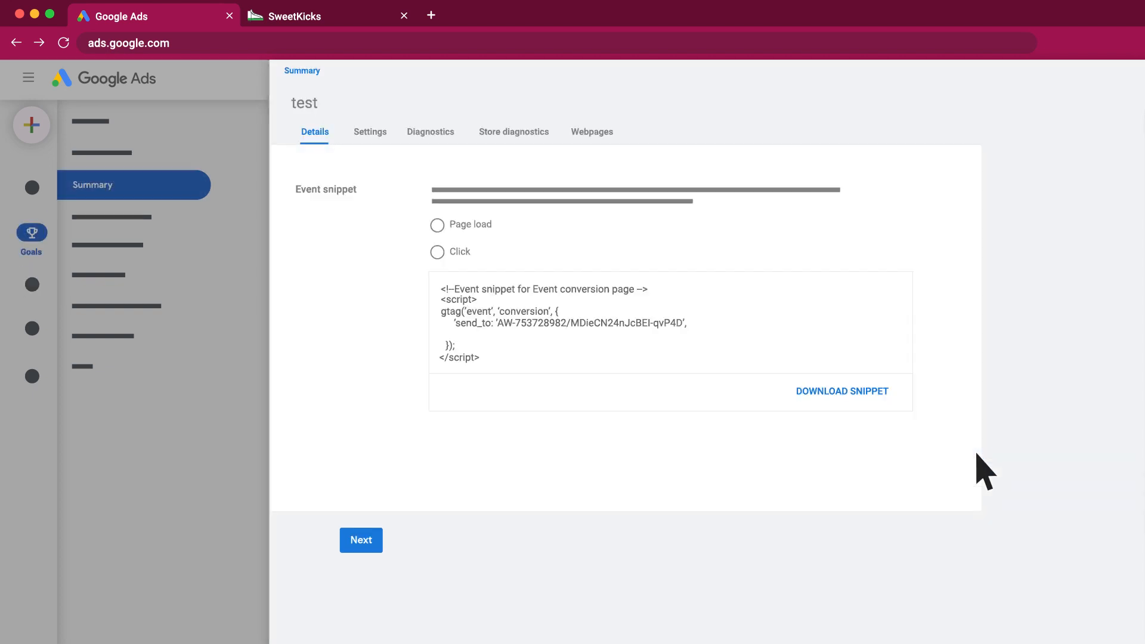
{"action": "left_click", "coordinate": [436, 225]}
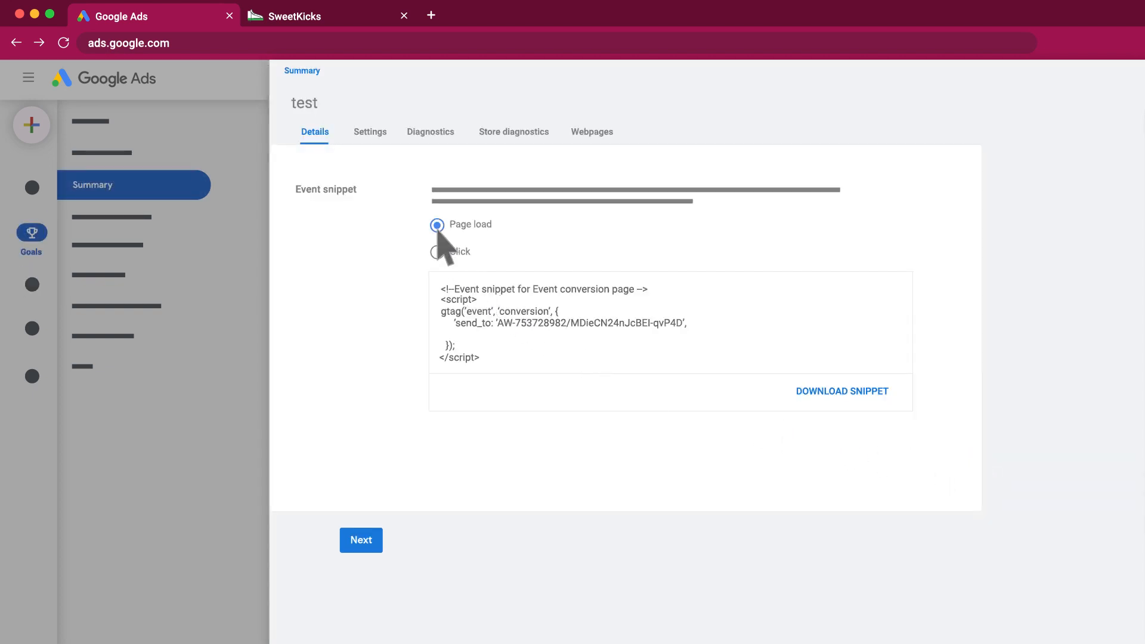
{"action": "mouse_move", "coordinate": [539, 328]}
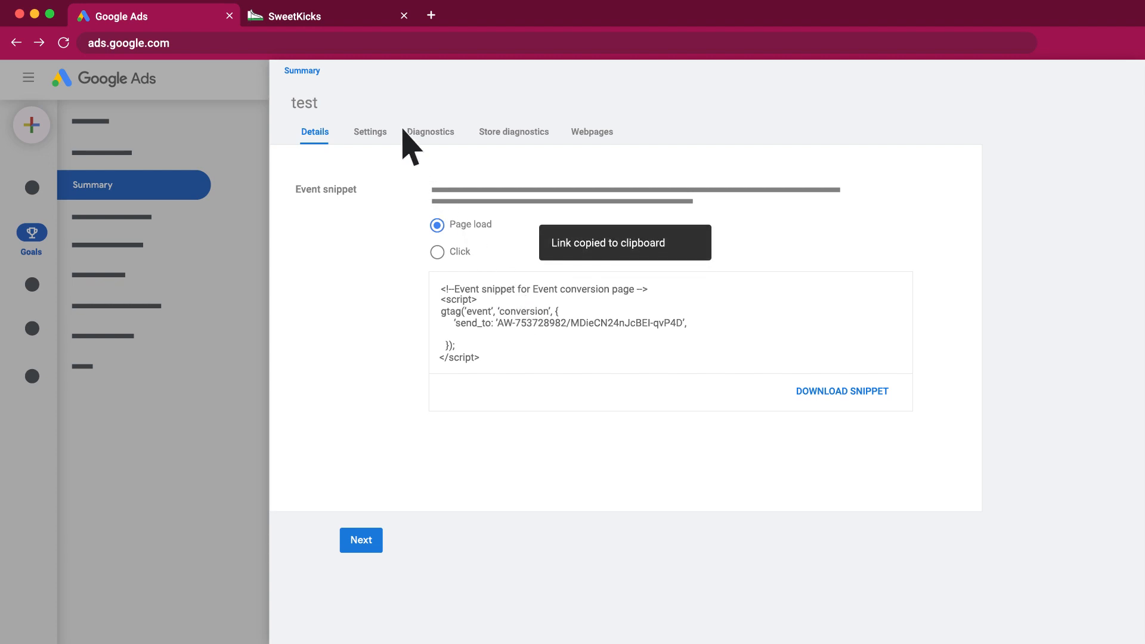
{"action": "left_click", "coordinate": [295, 16]}
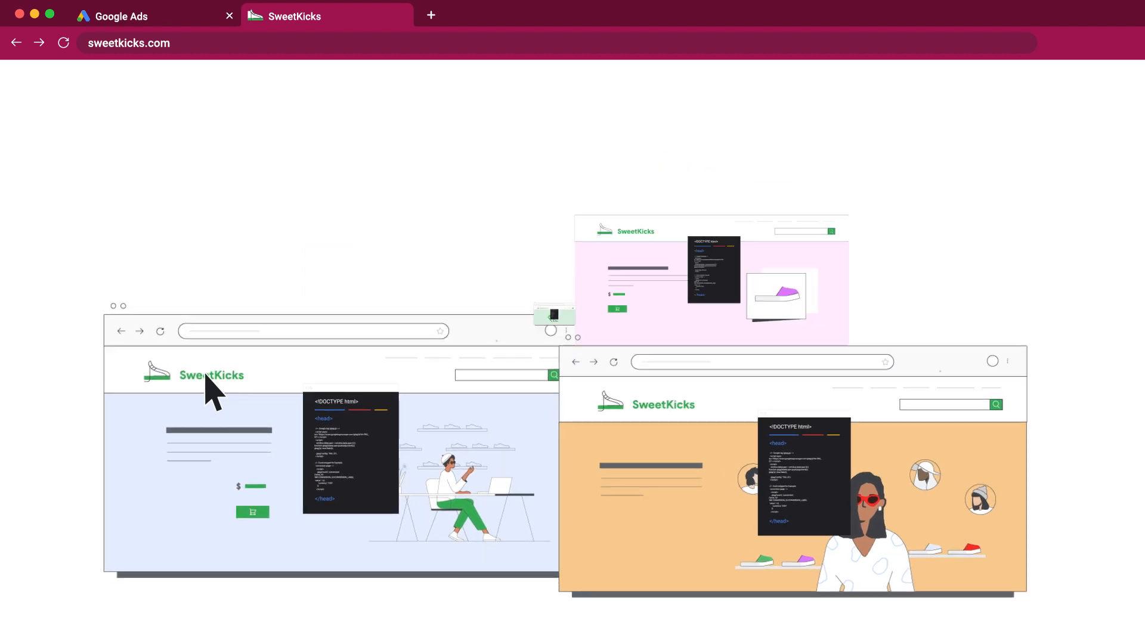
{"action": "left_click", "coordinate": [137, 16]}
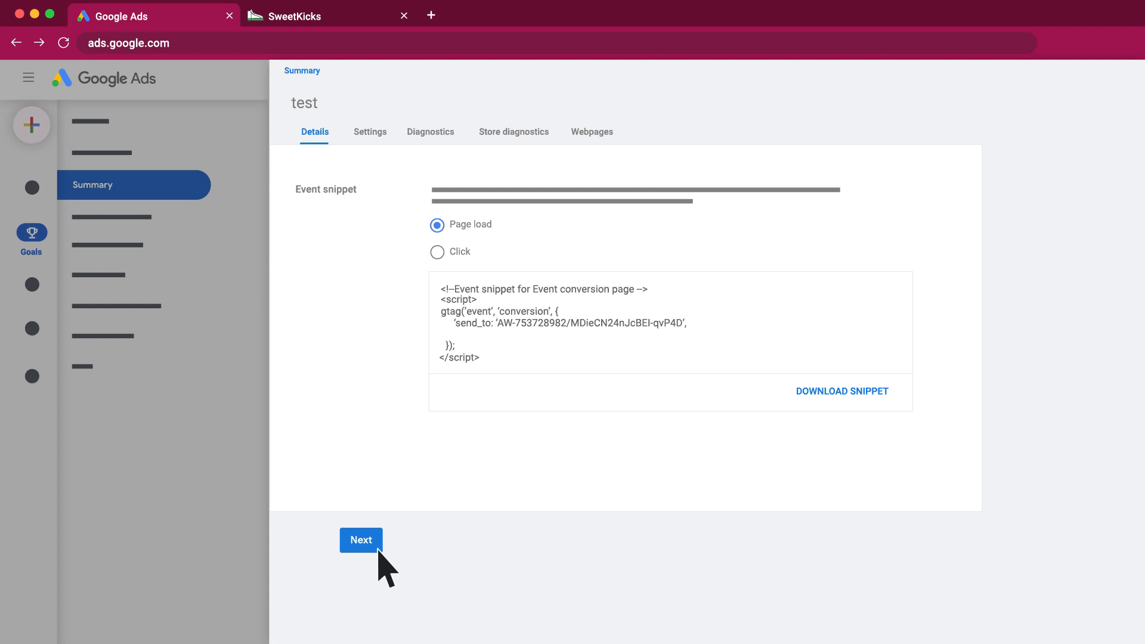
Click through Next and Done, then open 'Website sale' on the Summary page.
{"action": "left_click", "coordinate": [361, 540]}
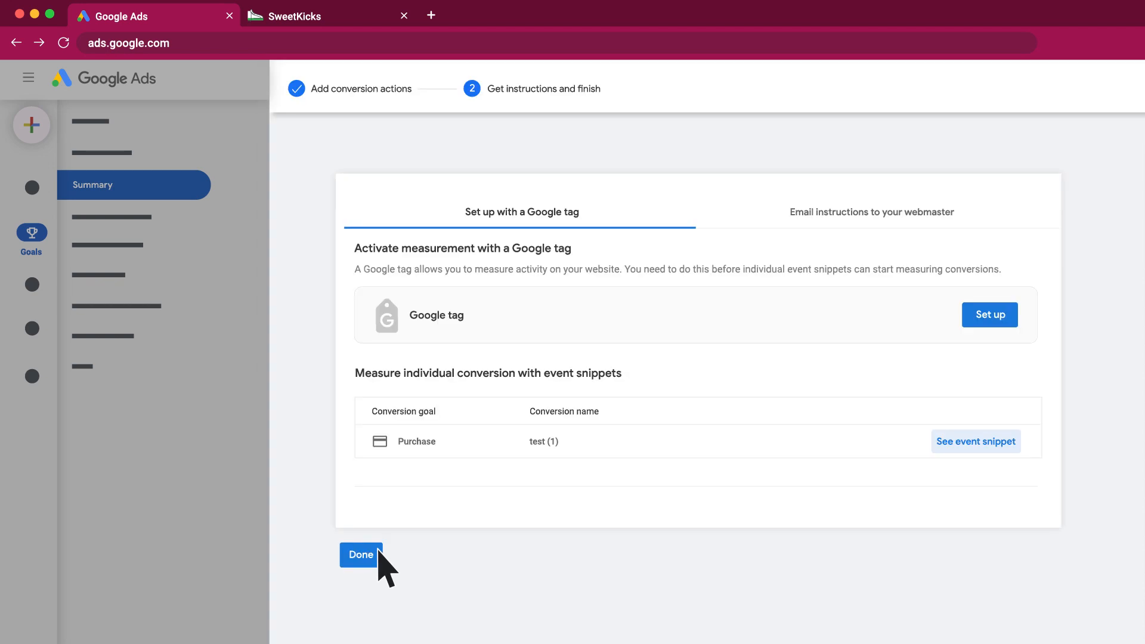
{"action": "left_click", "coordinate": [361, 555]}
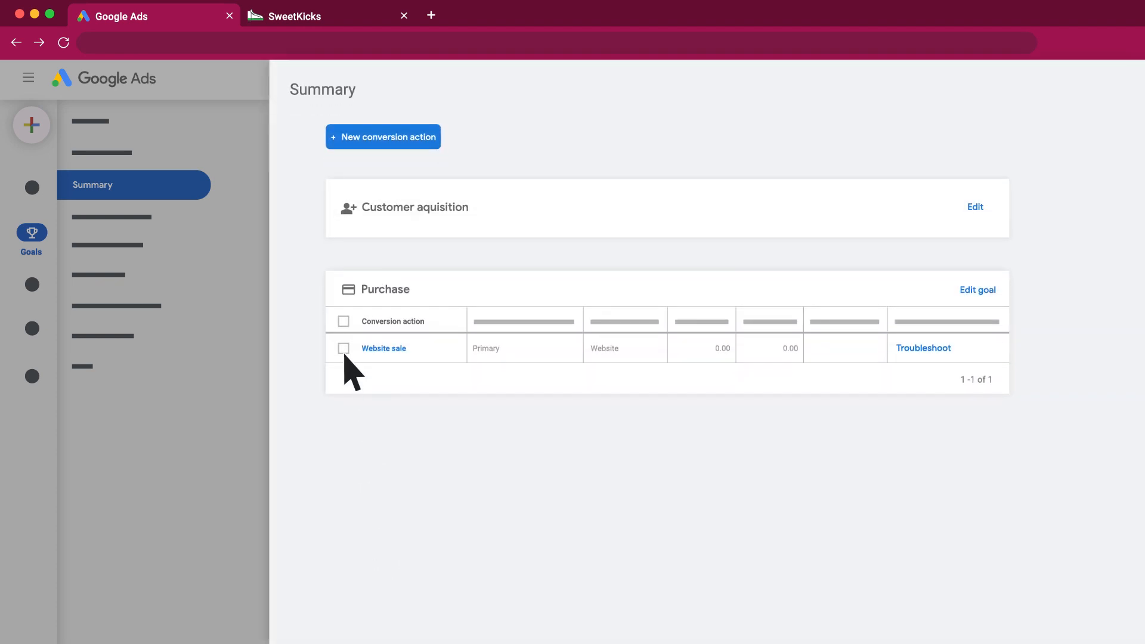
{"action": "left_click", "coordinate": [383, 348]}
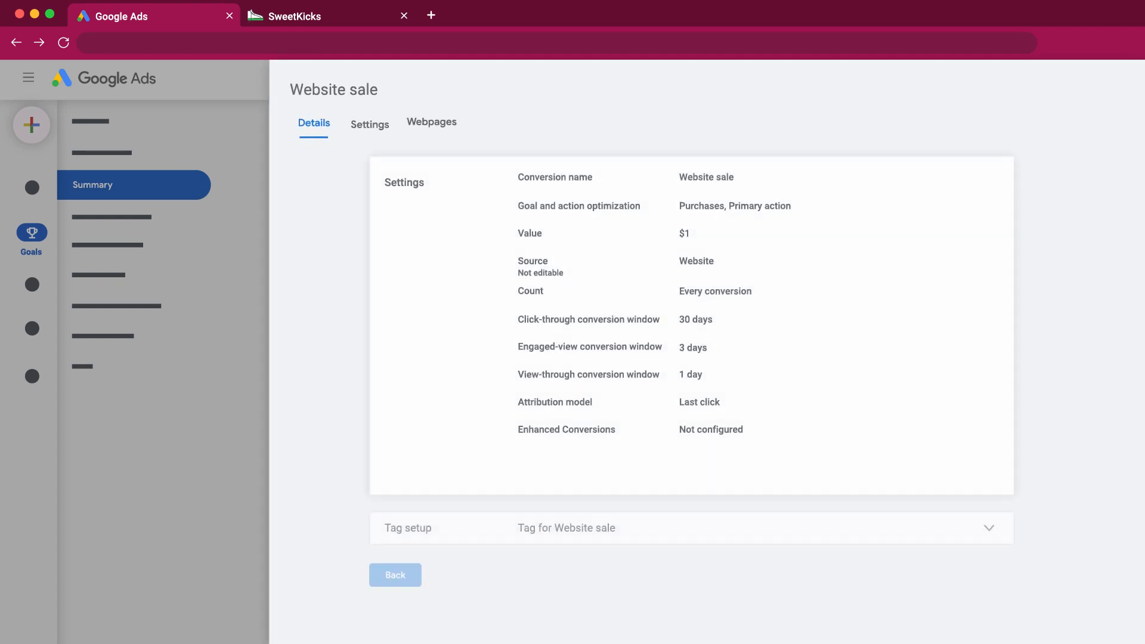